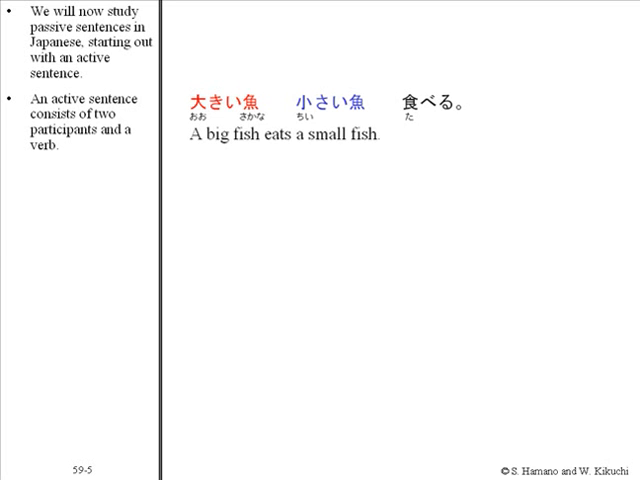
click(400, 300)
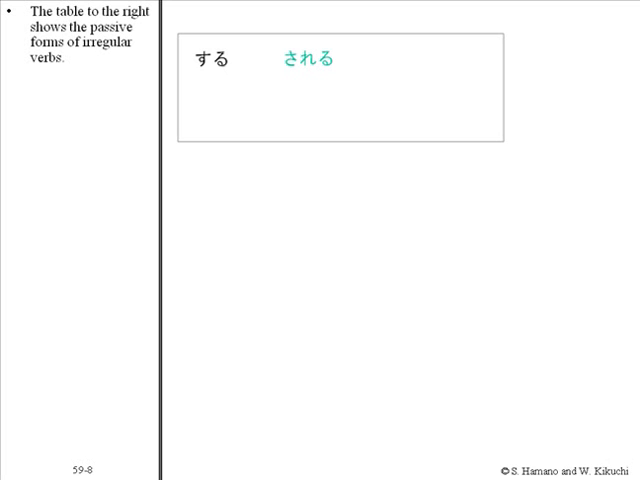